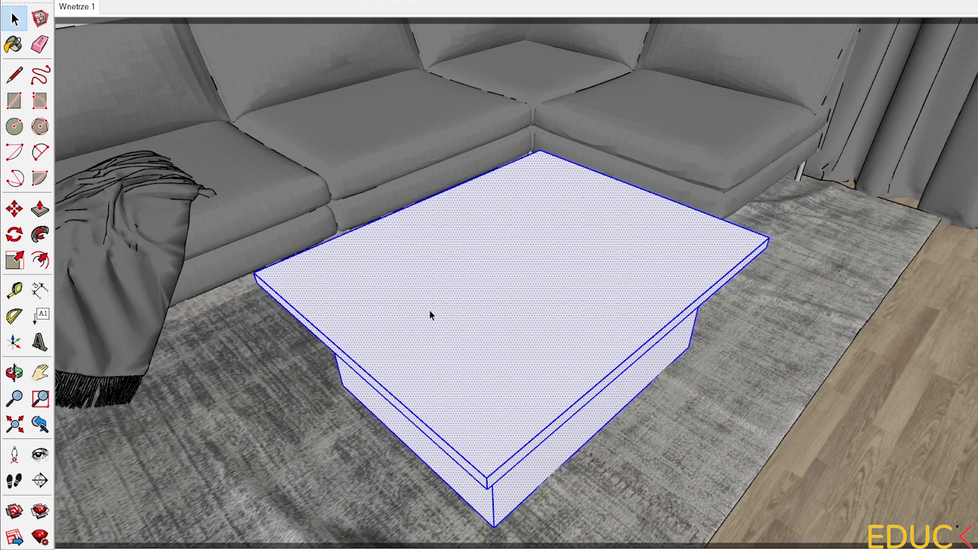
- Group the square coffee table's loose geometry with Make Group from the context menu
{"action": "right_click", "coordinate": [431, 315]}
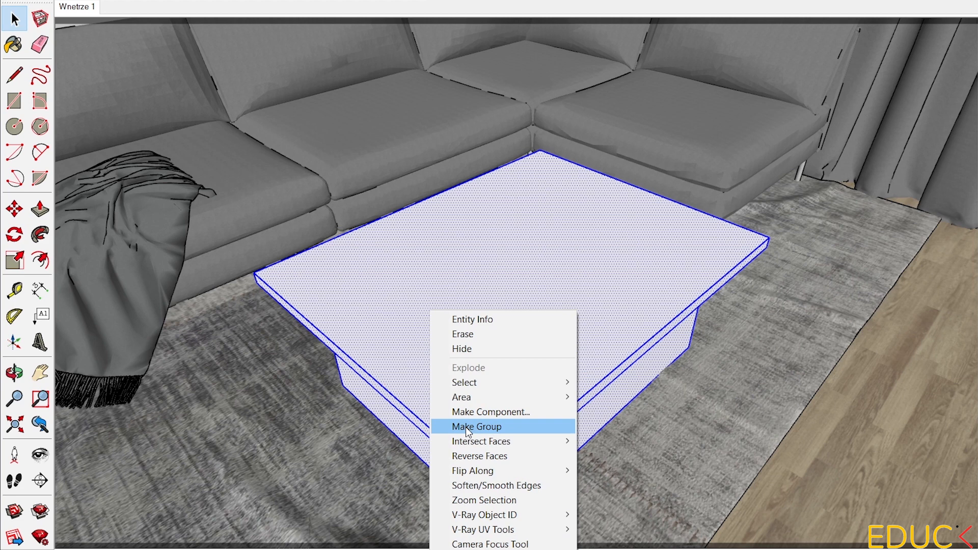
{"action": "left_click", "coordinate": [476, 426]}
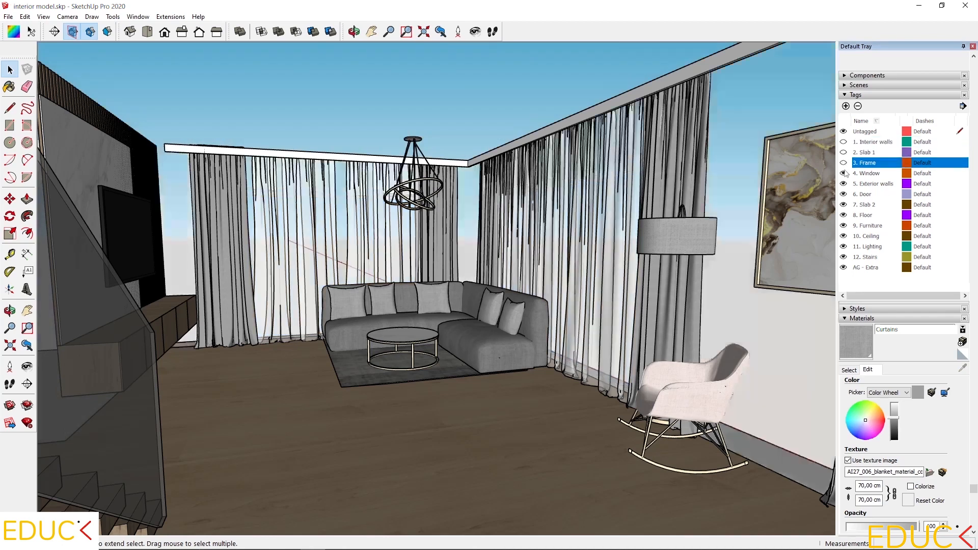
- Hide several tags, including Door, in the Tags panel
{"action": "left_click", "coordinate": [864, 194]}
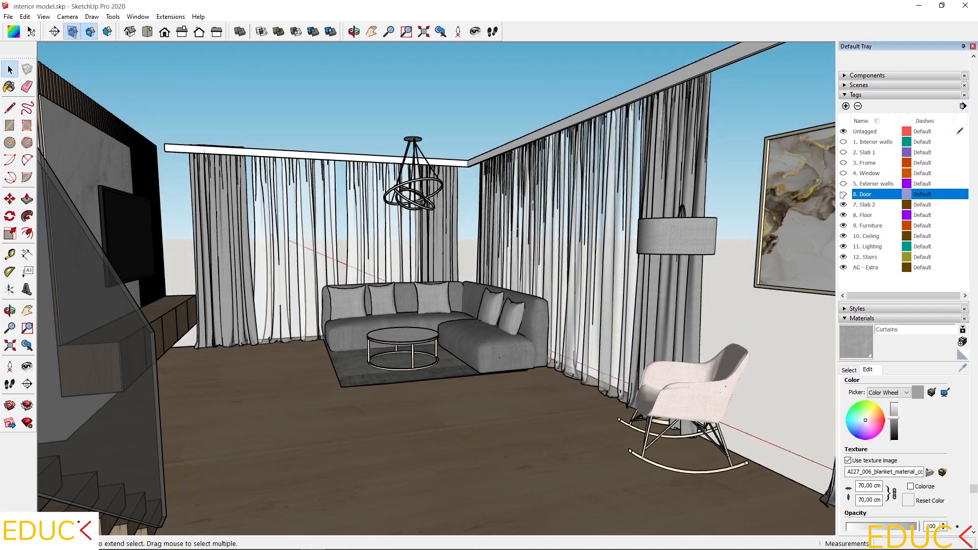
{"action": "left_click", "coordinate": [864, 215]}
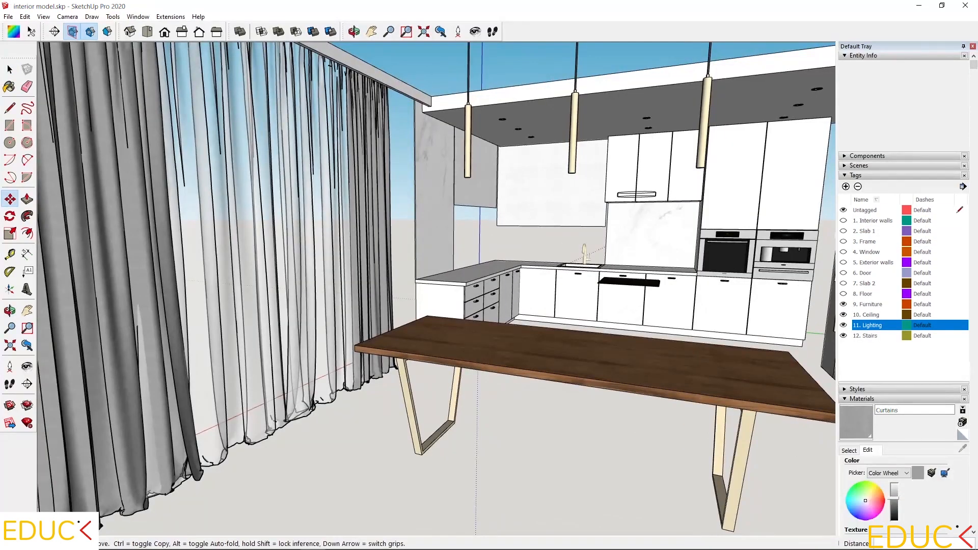
{"action": "left_click", "coordinate": [867, 273]}
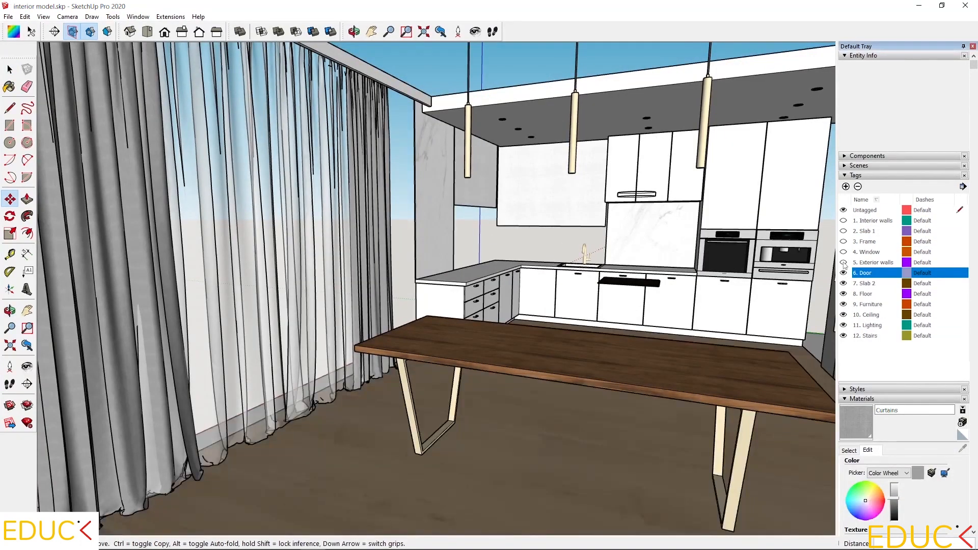
{"action": "left_click", "coordinate": [867, 231]}
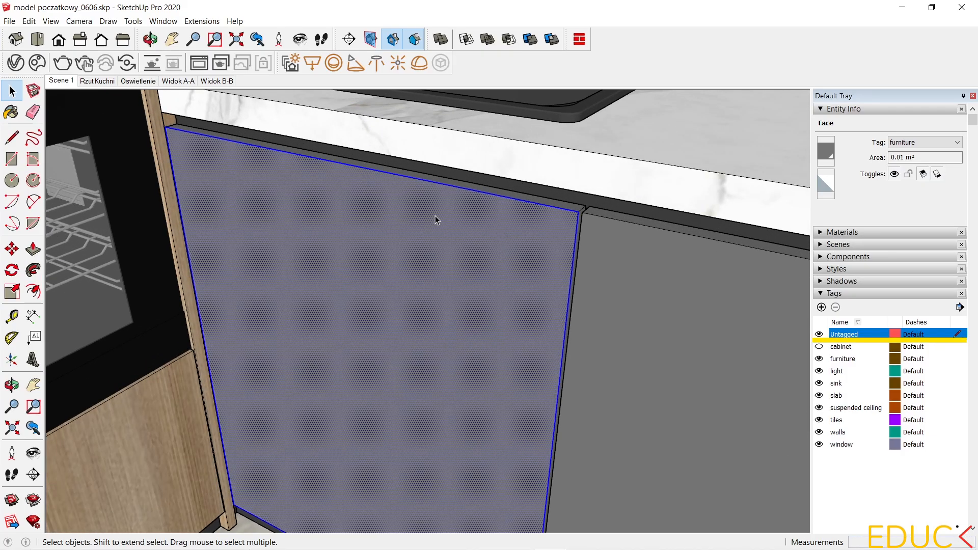
- Make the kitchen cabinet front panel geometry a group, then open 3D Warehouse
{"action": "right_click", "coordinate": [435, 220]}
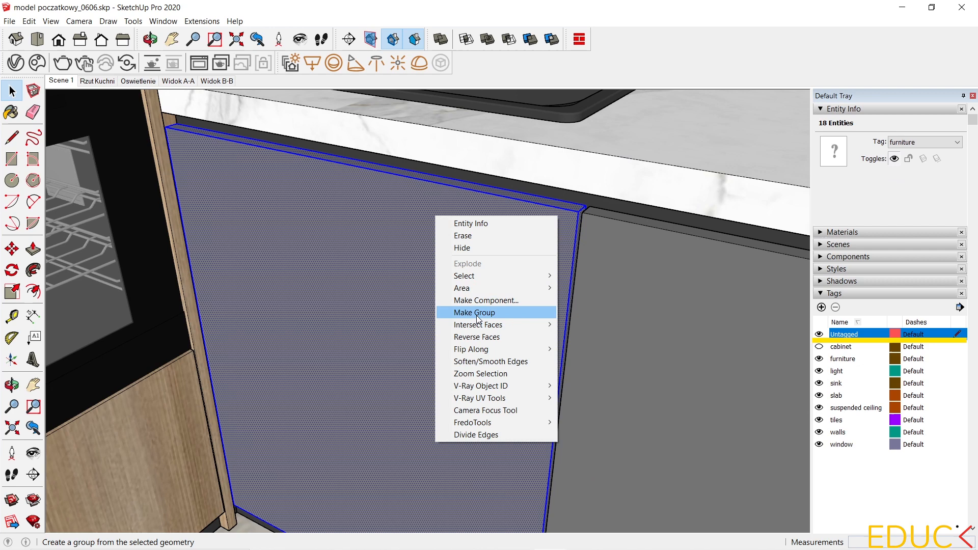
{"action": "left_click", "coordinate": [473, 313]}
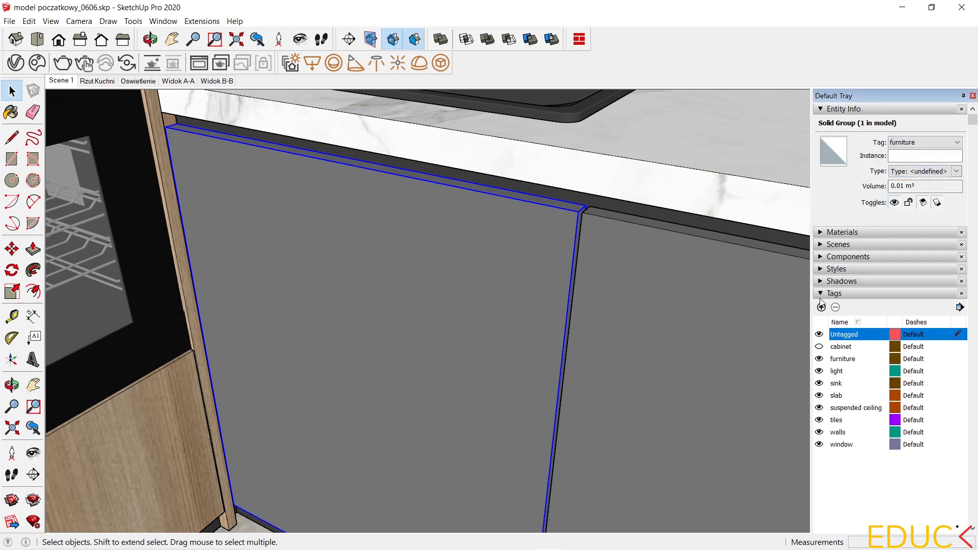
{"action": "left_click", "coordinate": [843, 359]}
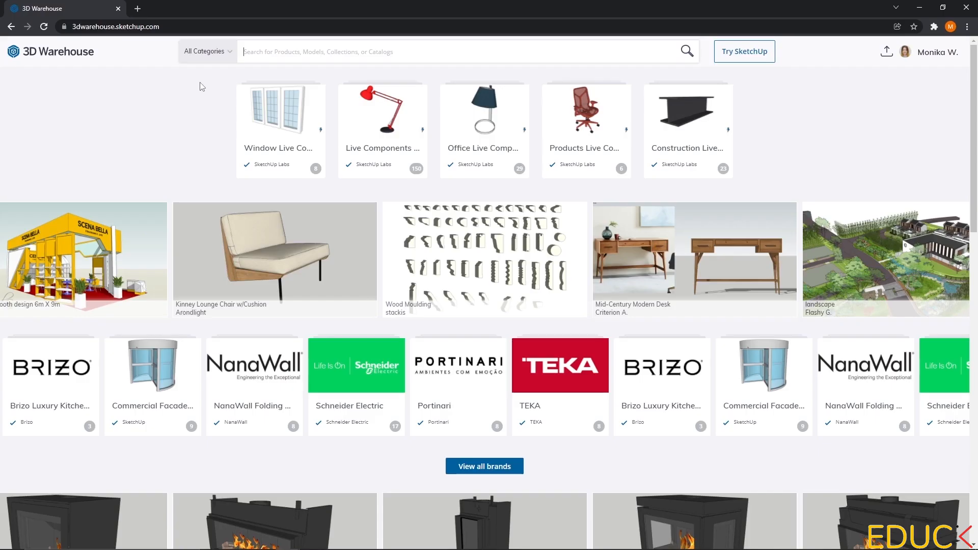
- Search 3D Warehouse for 'shower system' and browse the Models results
{"action": "type", "text": "shower"}
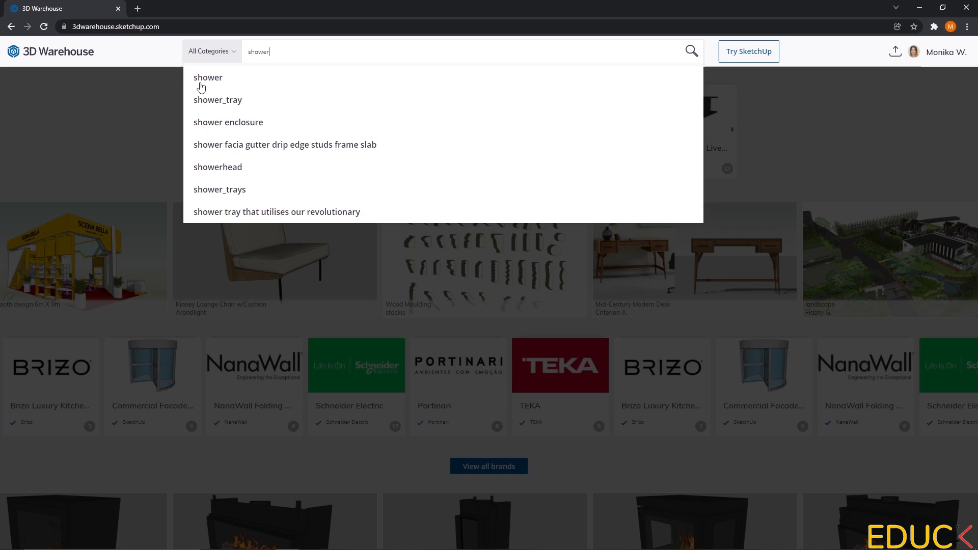
{"action": "type", "text": "system"}
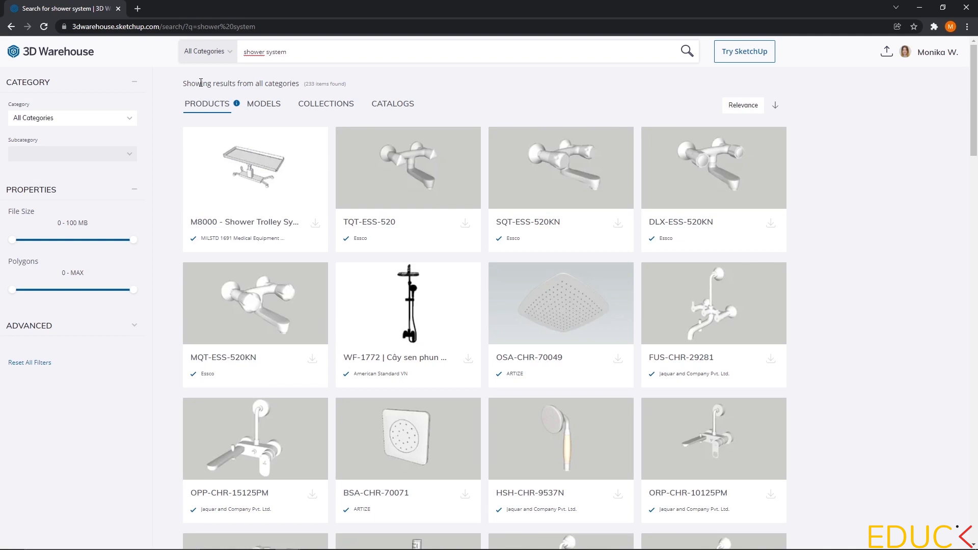
{"action": "left_click", "coordinate": [263, 103]}
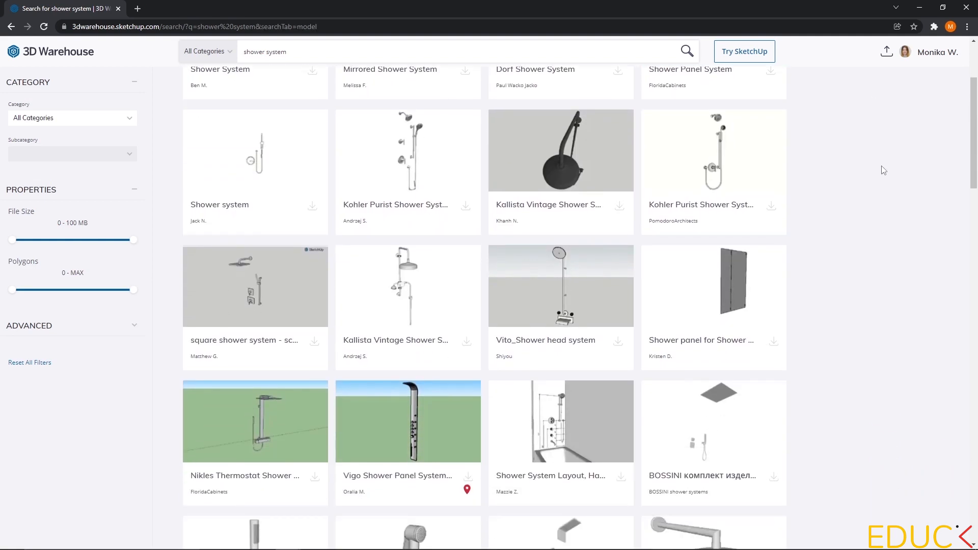
{"action": "scroll", "scroll_direction": "down", "scroll_amount": 3}
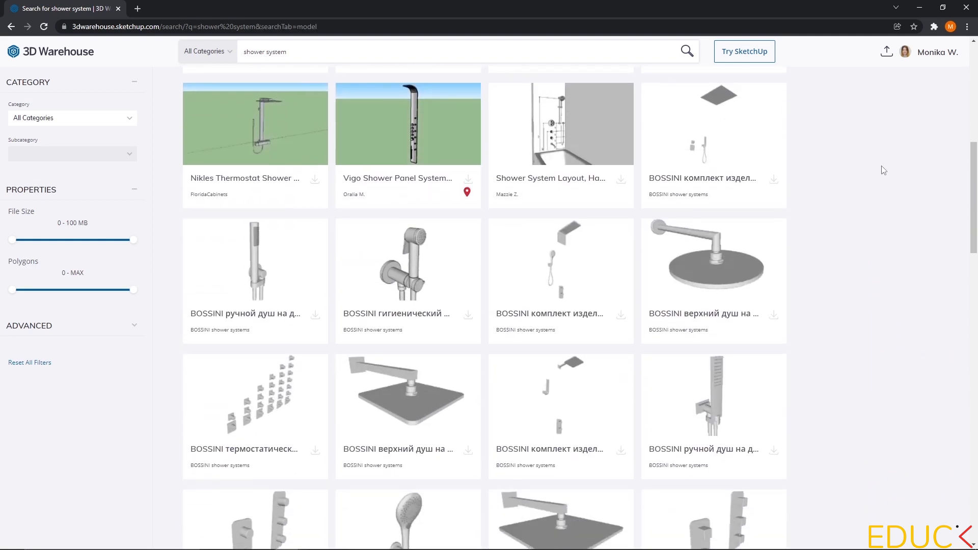
{"action": "scroll", "scroll_direction": "down", "scroll_amount": 3}
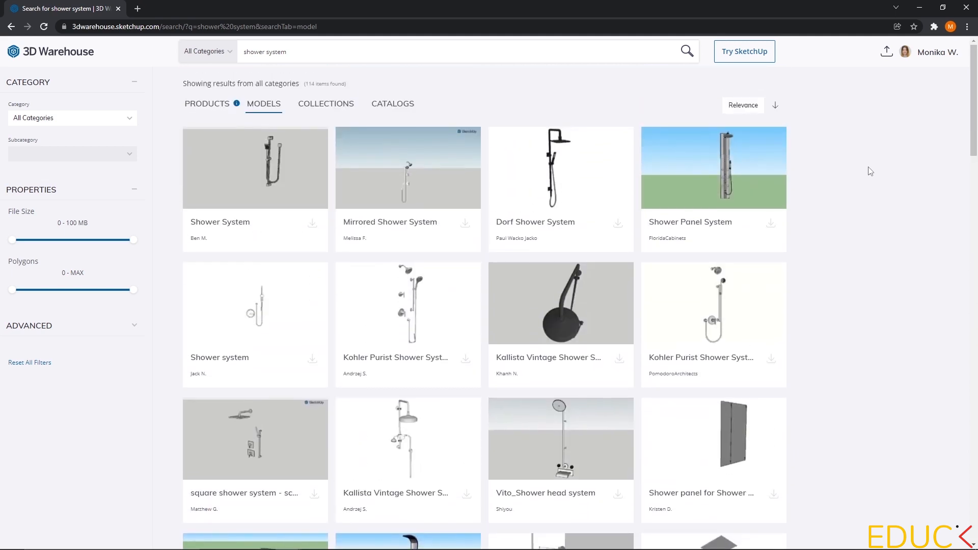
{"action": "left_click", "coordinate": [560, 169]}
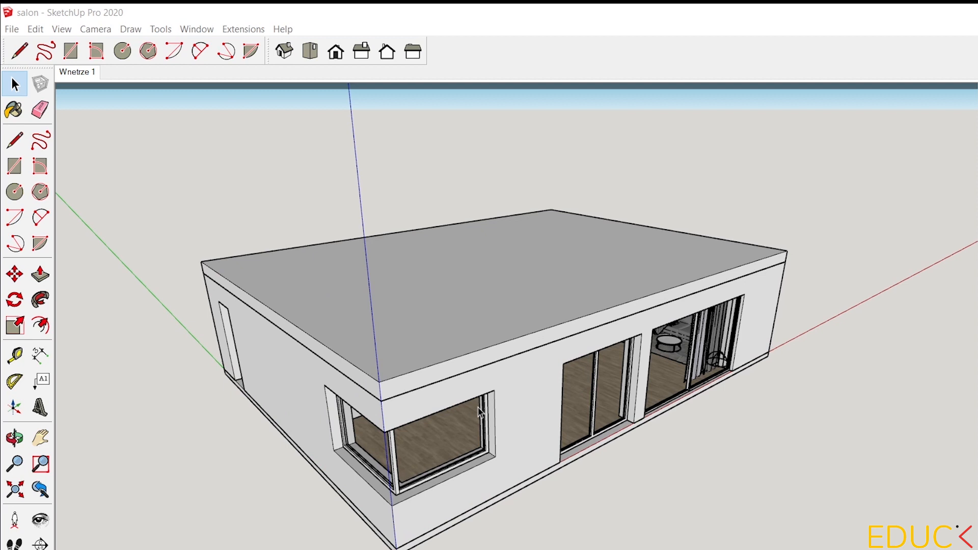
{"action": "mouse_move", "coordinate": [236, 86]}
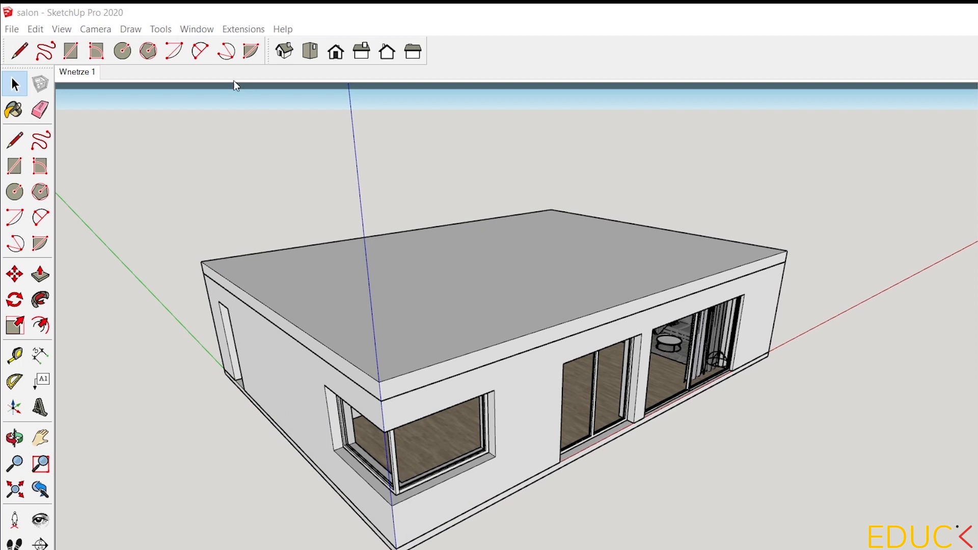
- Purge unused items from Model Info Statistics, leaving 59 definitions, 12 tags, 17 materials
{"action": "left_click", "coordinate": [196, 29]}
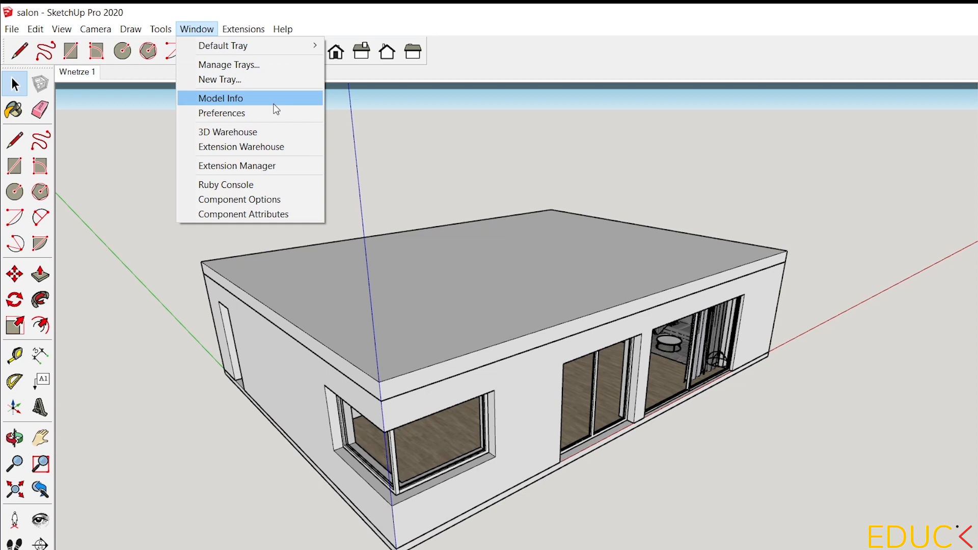
{"action": "left_click", "coordinate": [220, 97]}
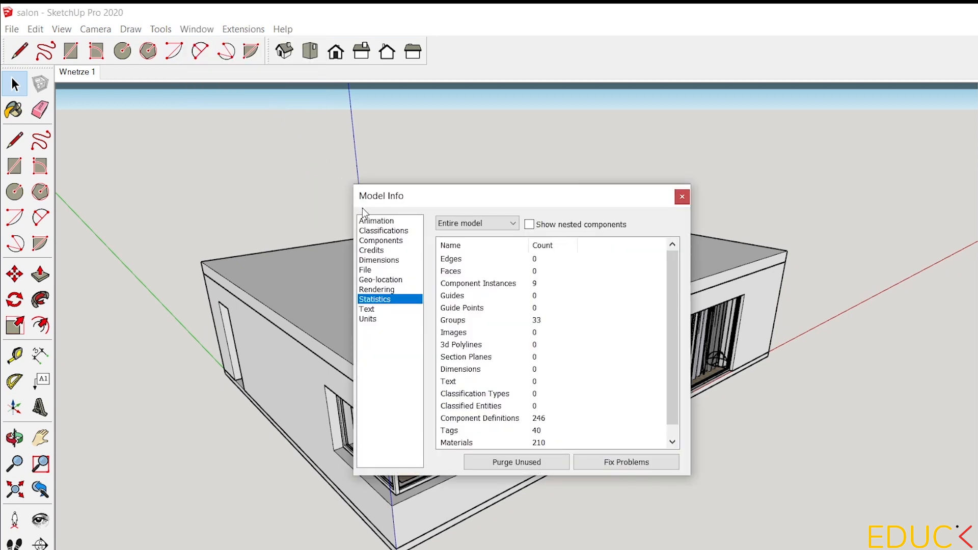
{"action": "mouse_move", "coordinate": [407, 309]}
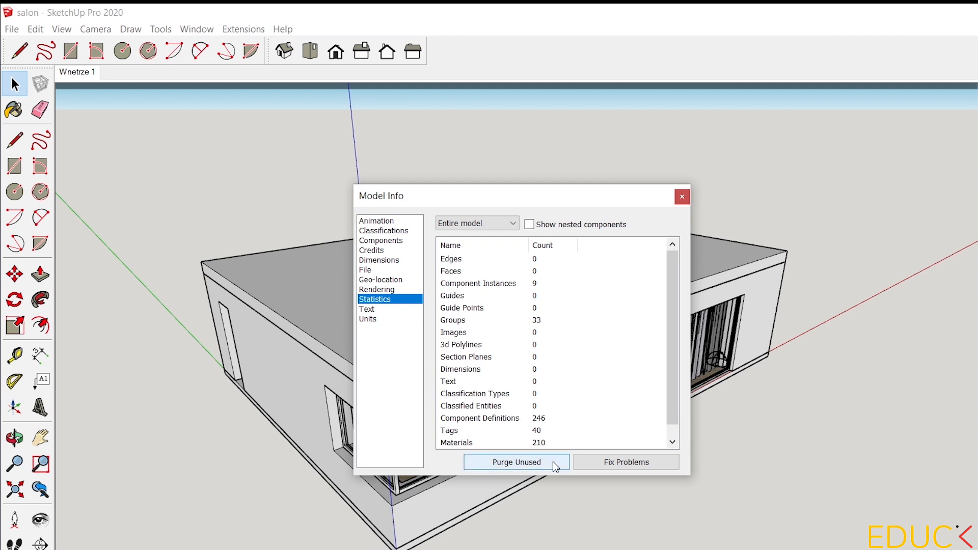
{"action": "left_click", "coordinate": [515, 462]}
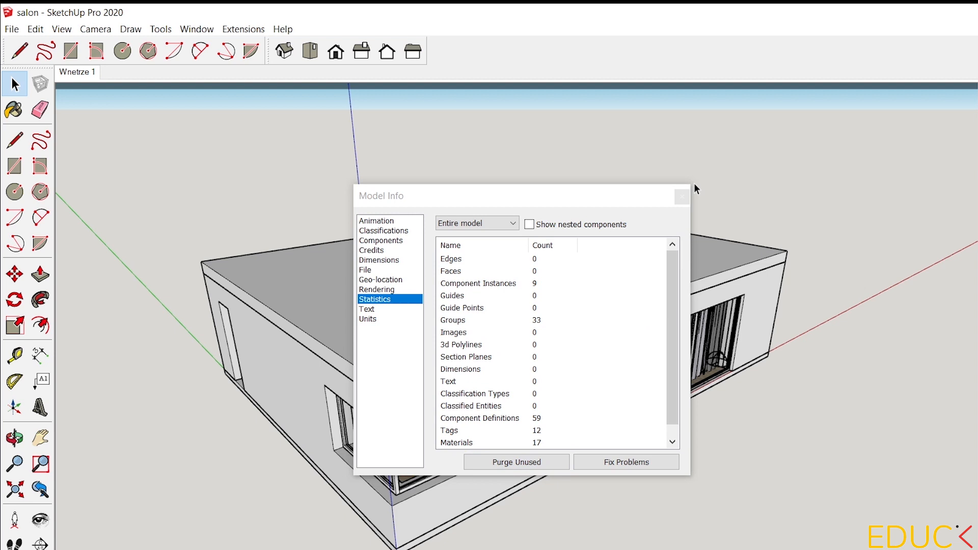
{"action": "left_click", "coordinate": [681, 197]}
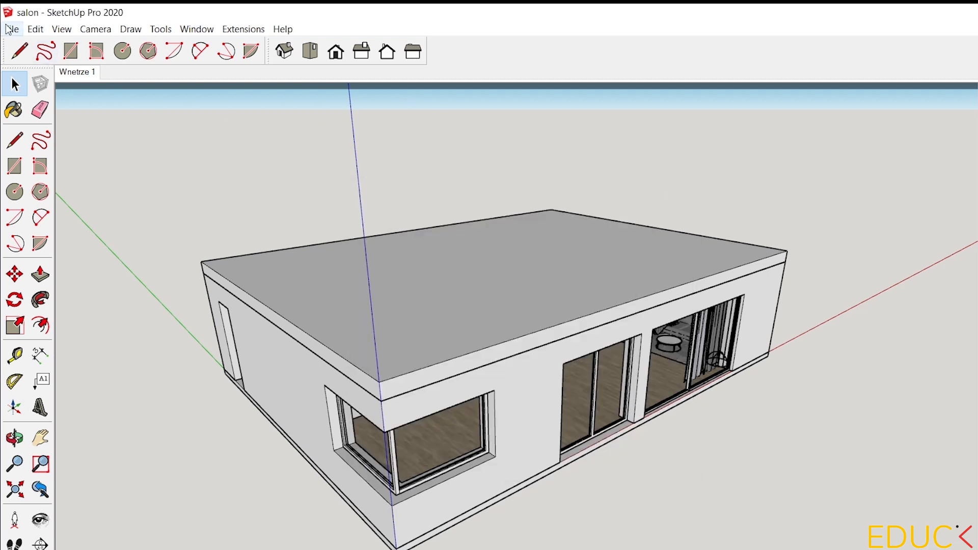
{"action": "mouse_move", "coordinate": [72, 119]}
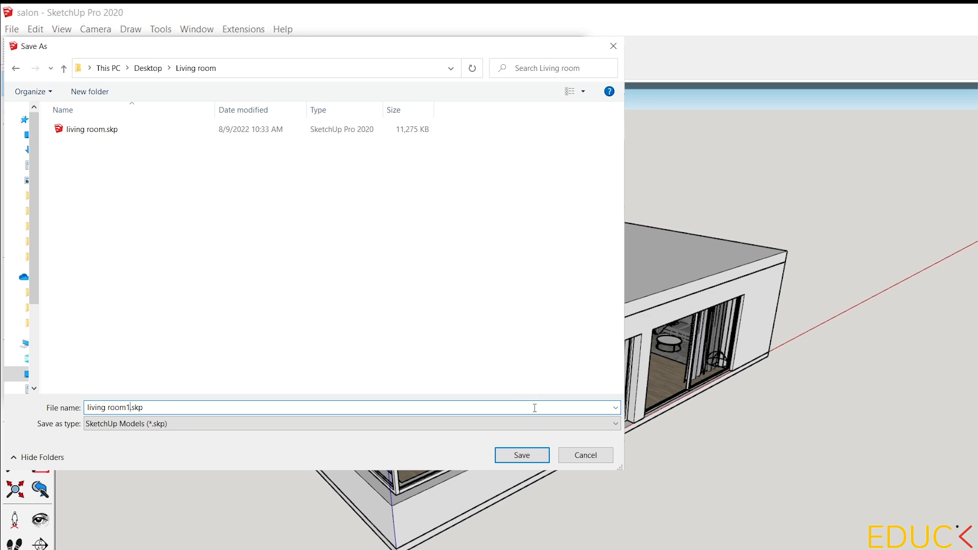
- Save the purged model as salon1 in the Living room folder
{"action": "left_click", "coordinate": [521, 455]}
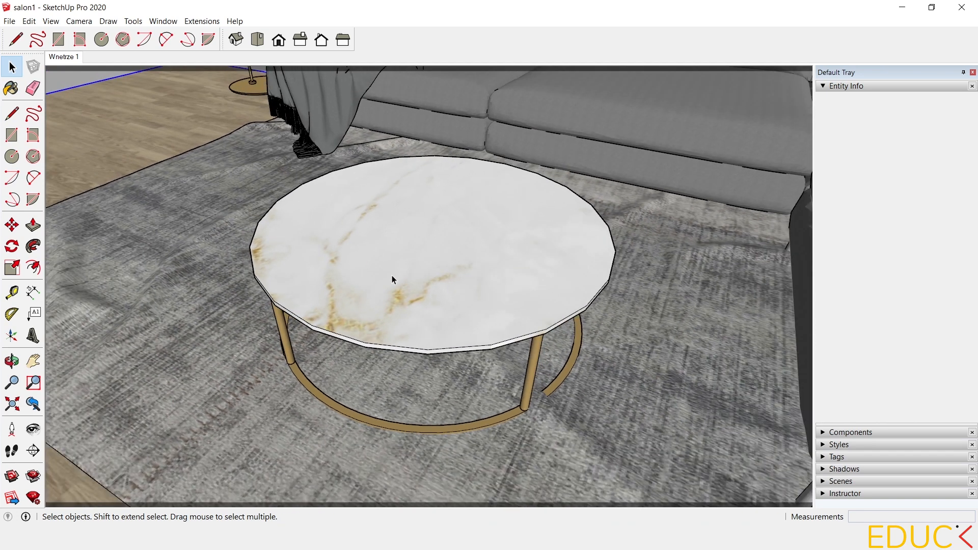
- Delete the marble tabletop and draw a circle centred on the table frame
{"action": "left_click", "coordinate": [393, 280]}
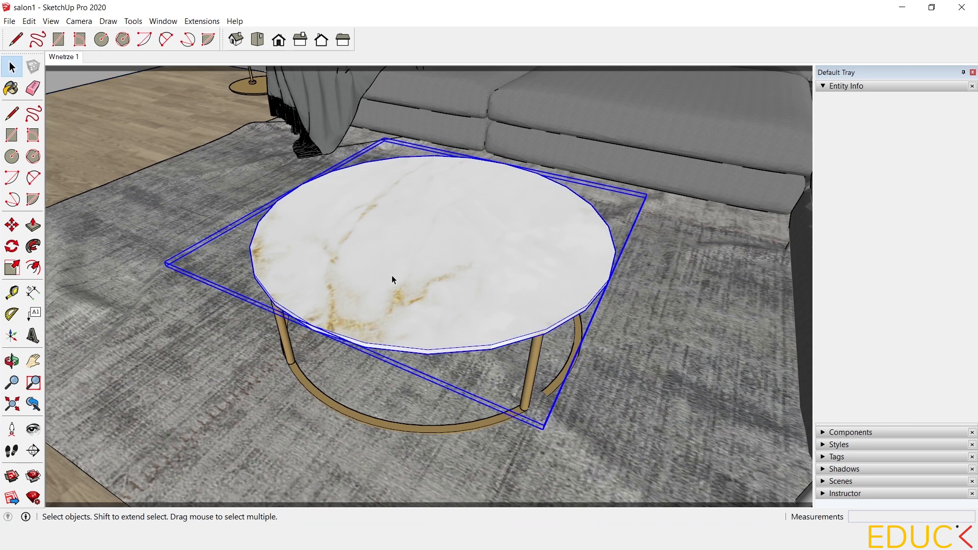
{"action": "left_click", "coordinate": [11, 157]}
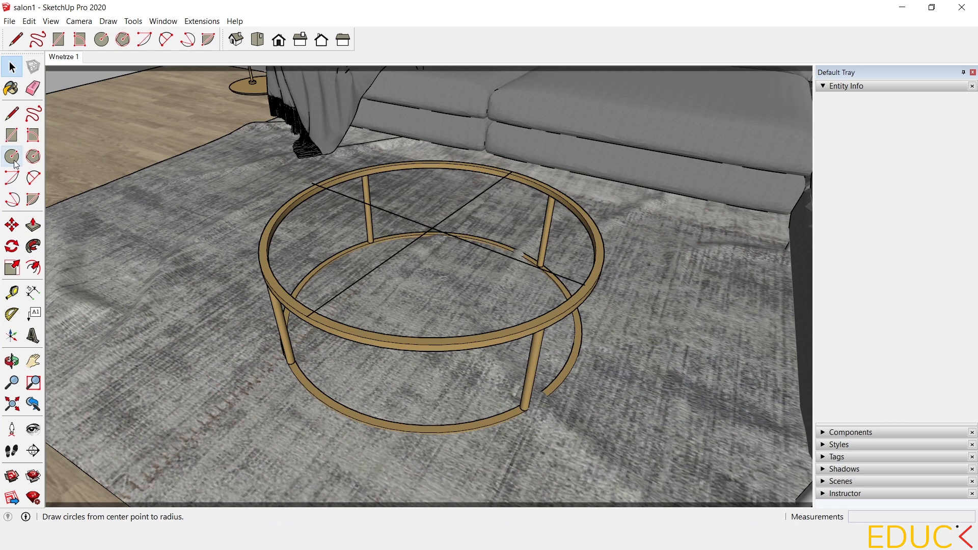
{"action": "left_click", "coordinate": [12, 157]}
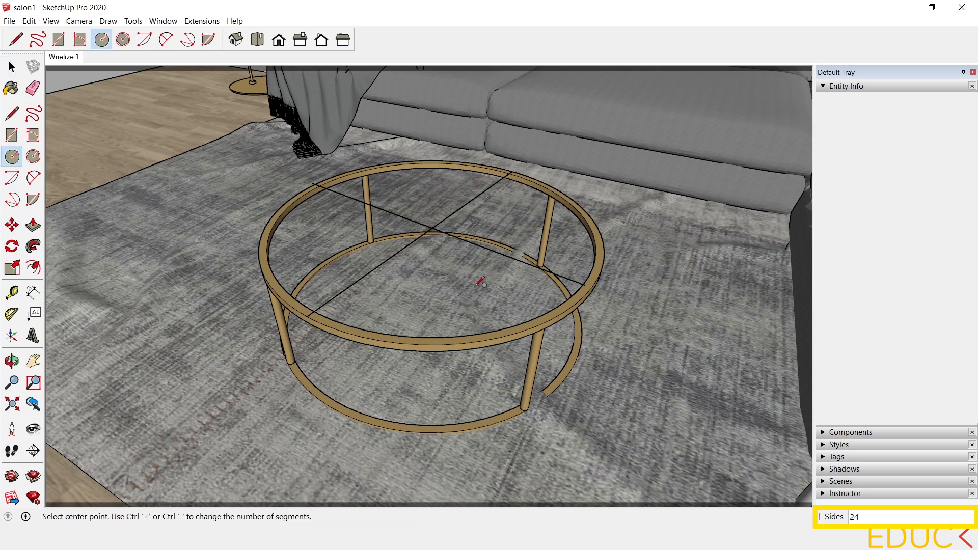
{"action": "mouse_move", "coordinate": [870, 516]}
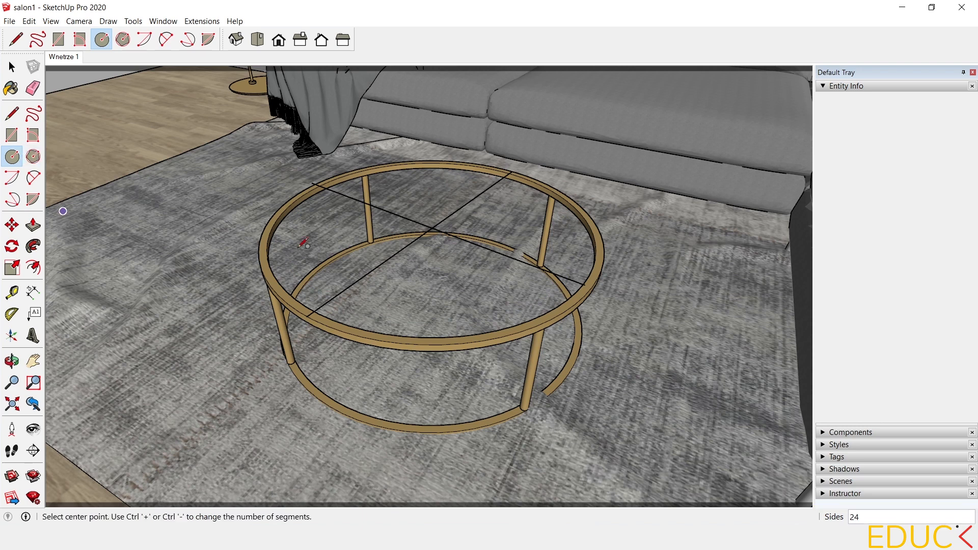
{"action": "mouse_move", "coordinate": [306, 244]}
{"action": "type", "text": "70"}
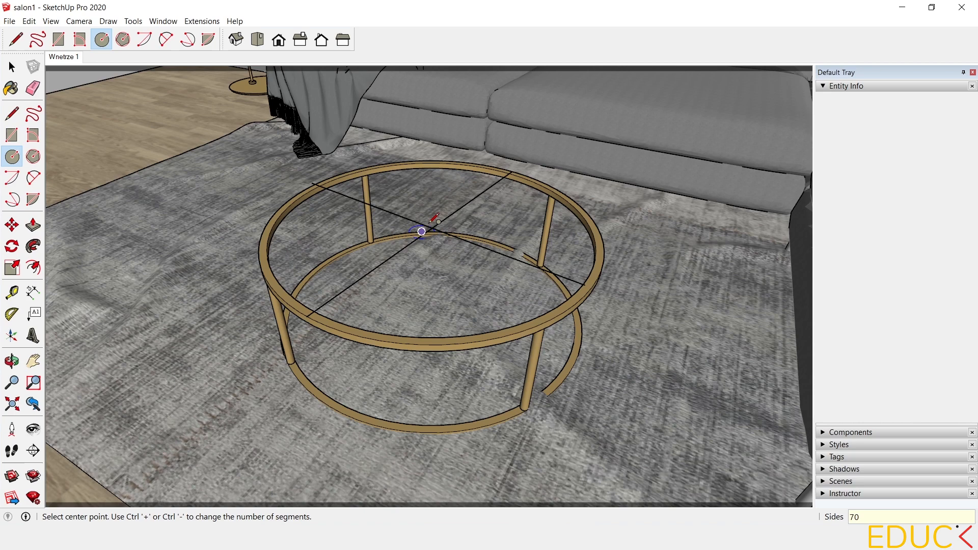
{"action": "left_click", "coordinate": [33, 225]}
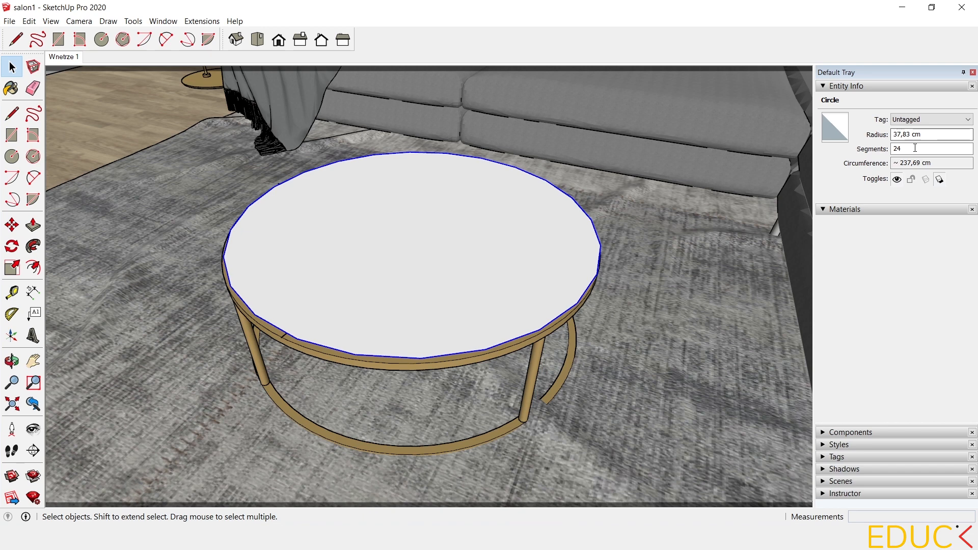
- Set the tabletop circle to 70 segments and 35 cm radius in Entity Info
{"action": "triple_click", "coordinate": [914, 148]}
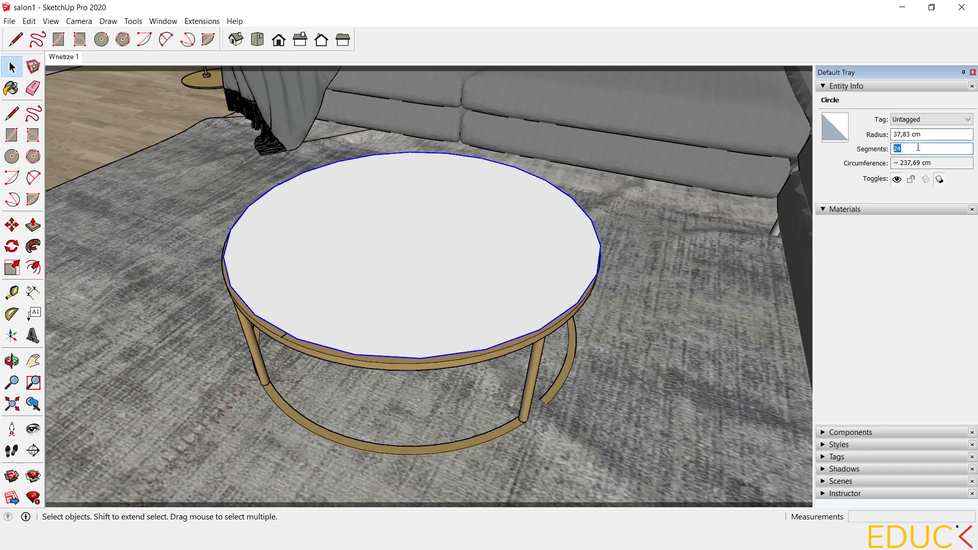
{"action": "type", "text": "70"}
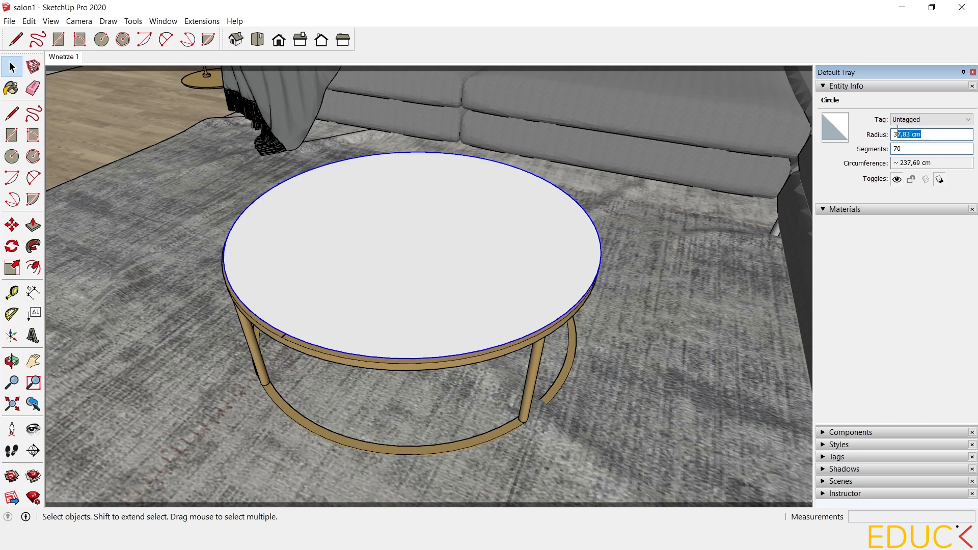
{"action": "type", "text": "35"}
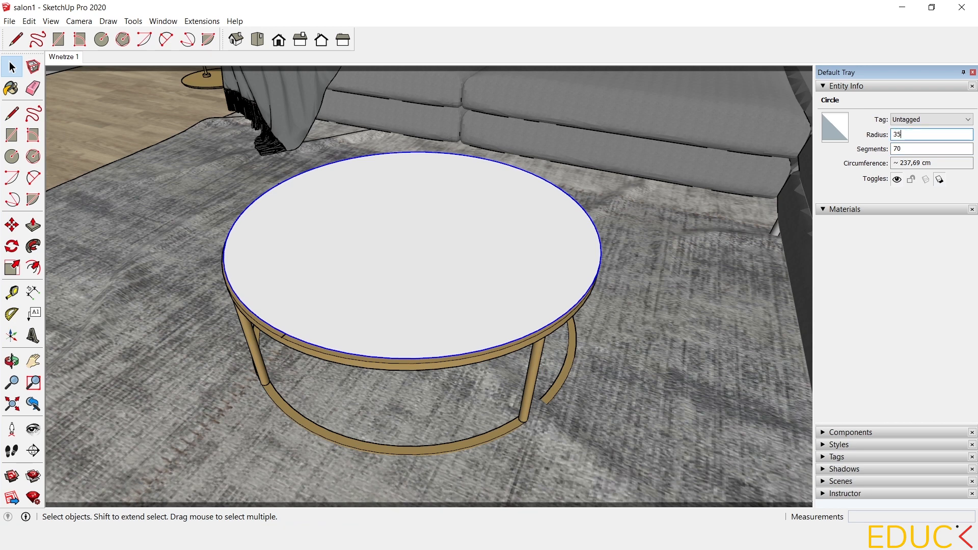